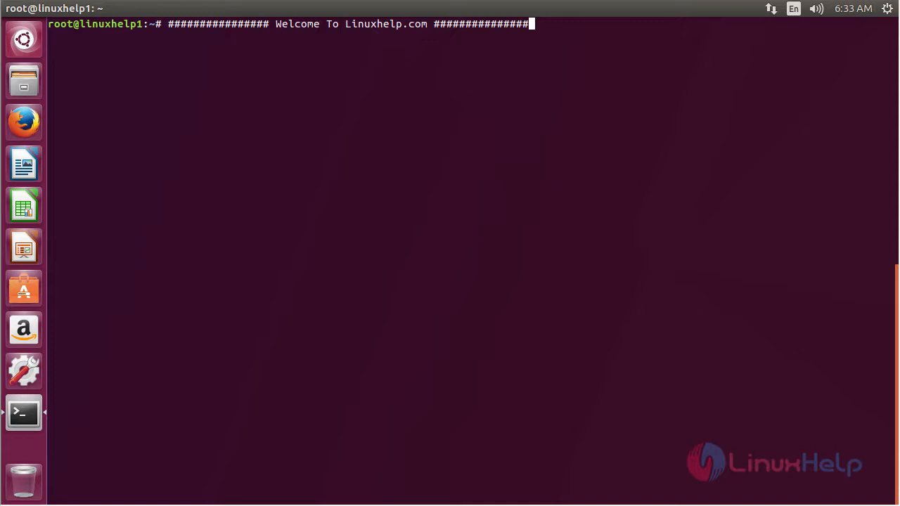
pyautogui.moveTo(556, 401)
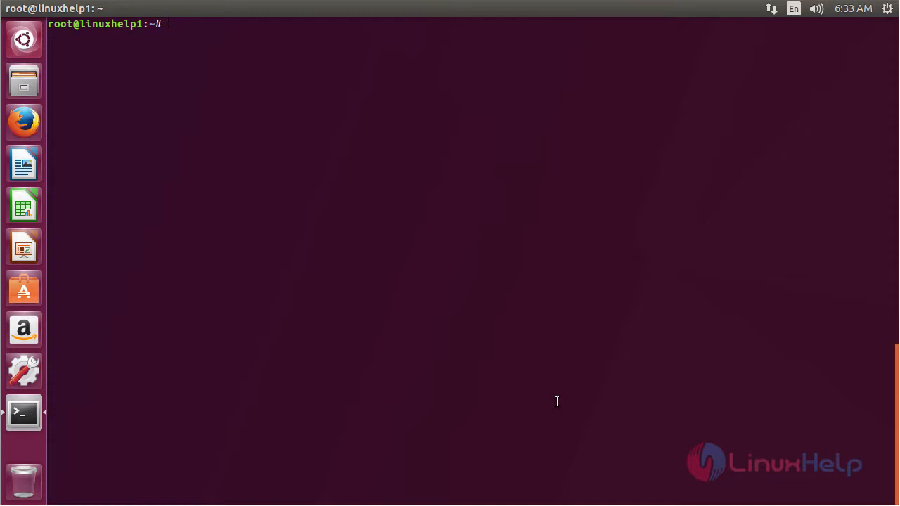
# Run add-apt-repository ppa:eugenesan/ppa and confirm adding the repository
pyautogui.write('add-apt')
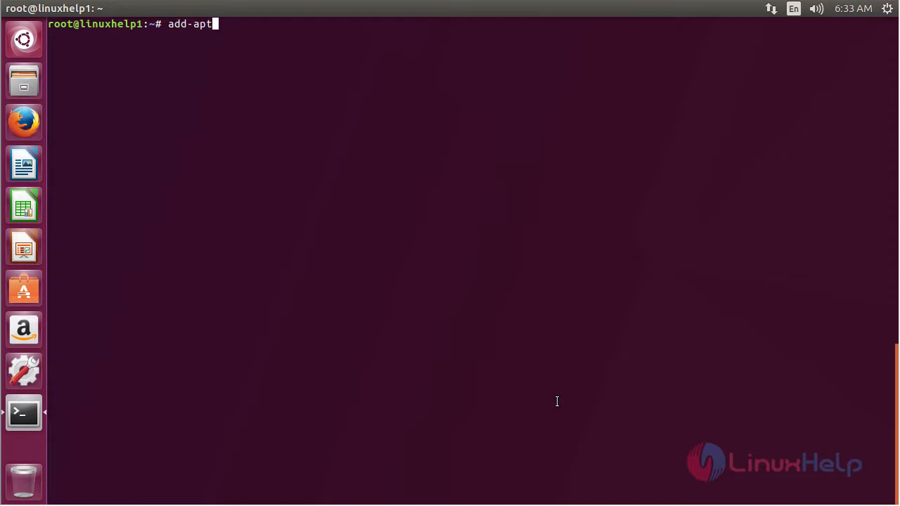
pyautogui.write('-repository')
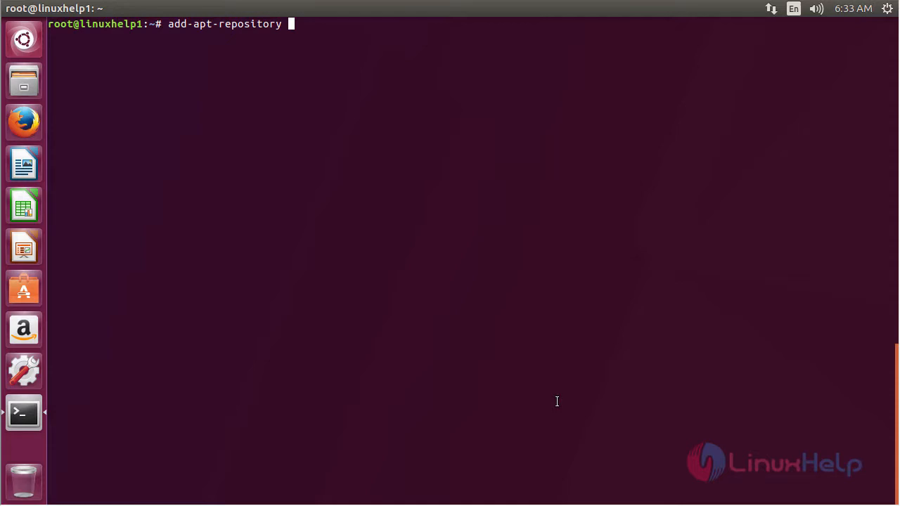
pyautogui.write('ppa:')
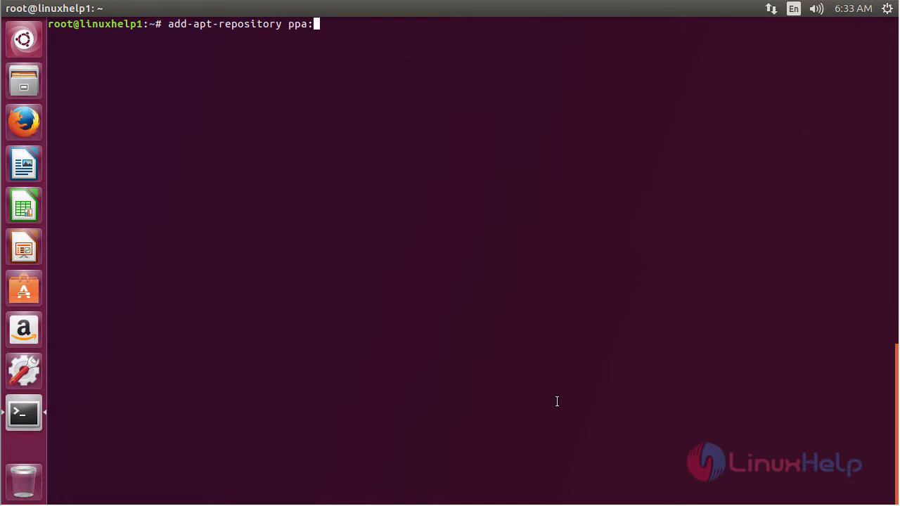
pyautogui.write('eugen')
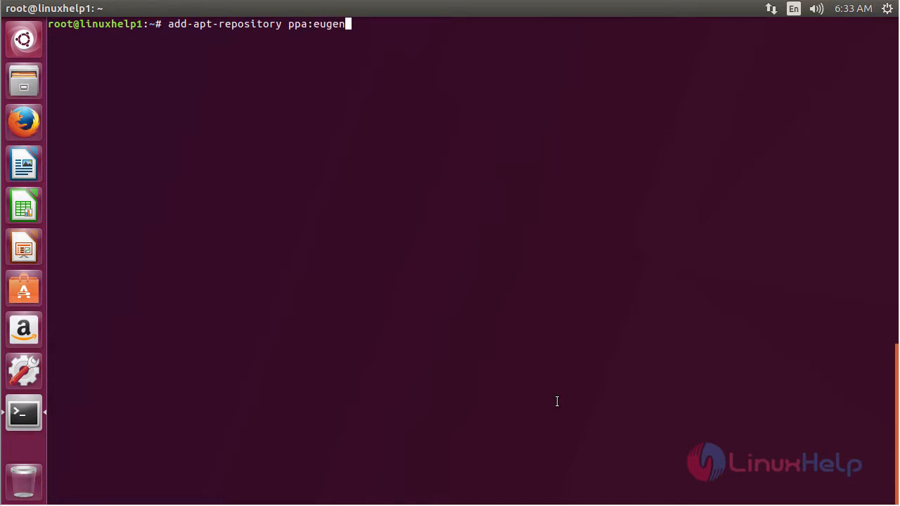
pyautogui.write('sa')
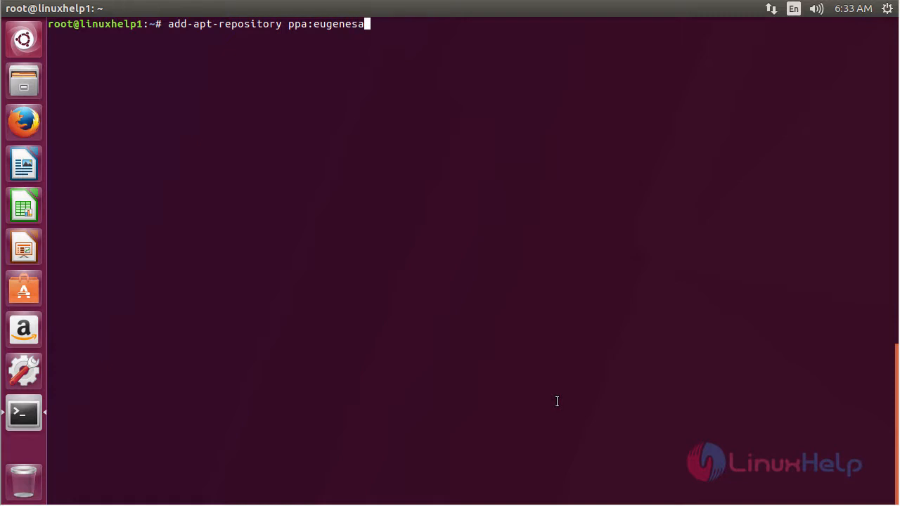
pyautogui.write('n/ppa')
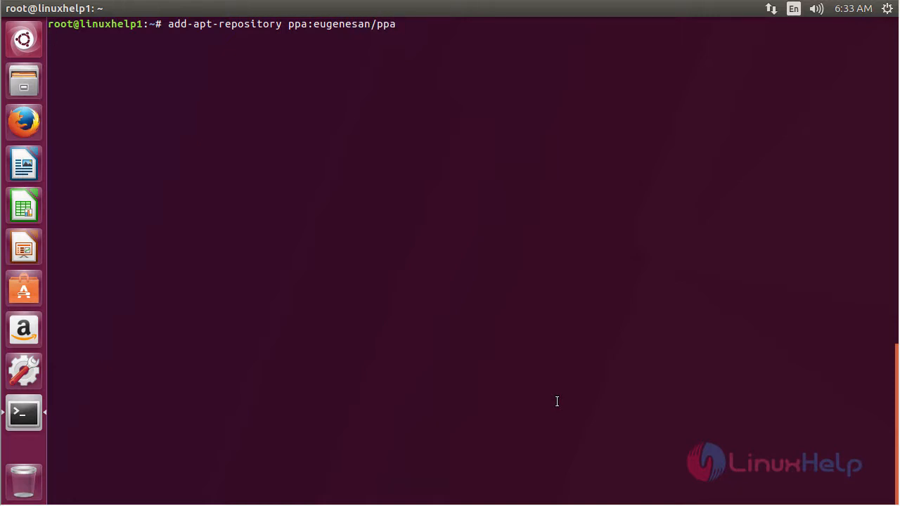
pyautogui.press('Return')
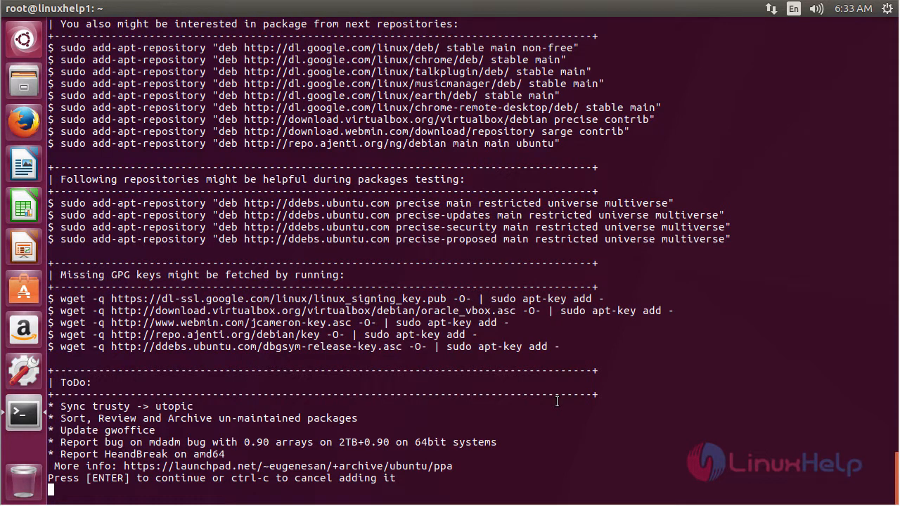
pyautogui.press('Return')
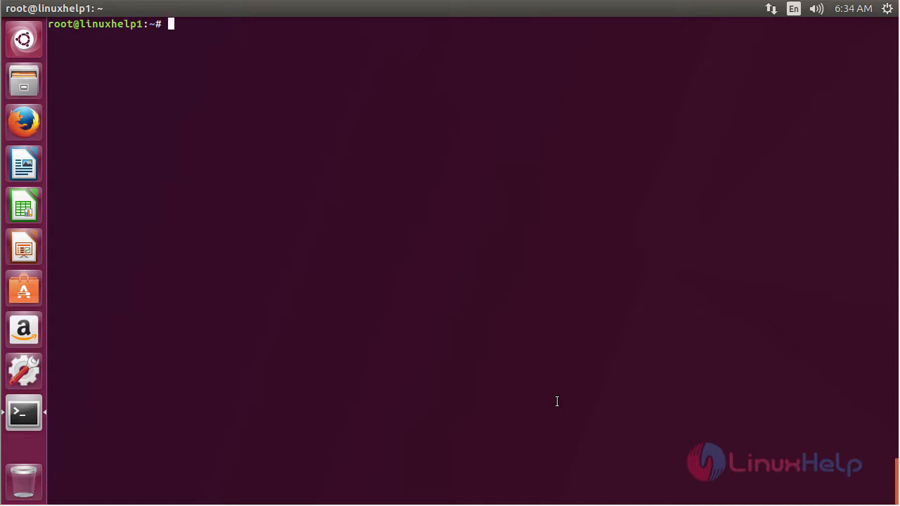
# Run apt-get update to refresh the package lists
pyautogui.write('apt-get')
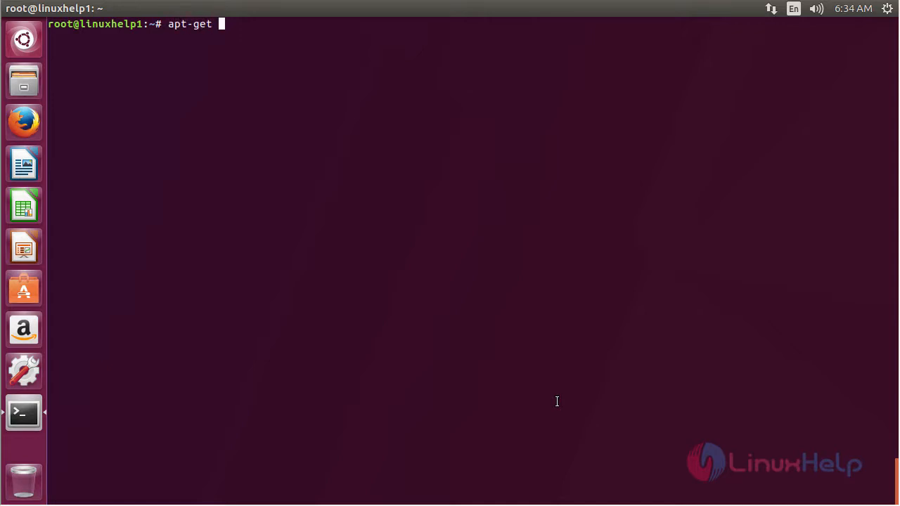
pyautogui.write('update')
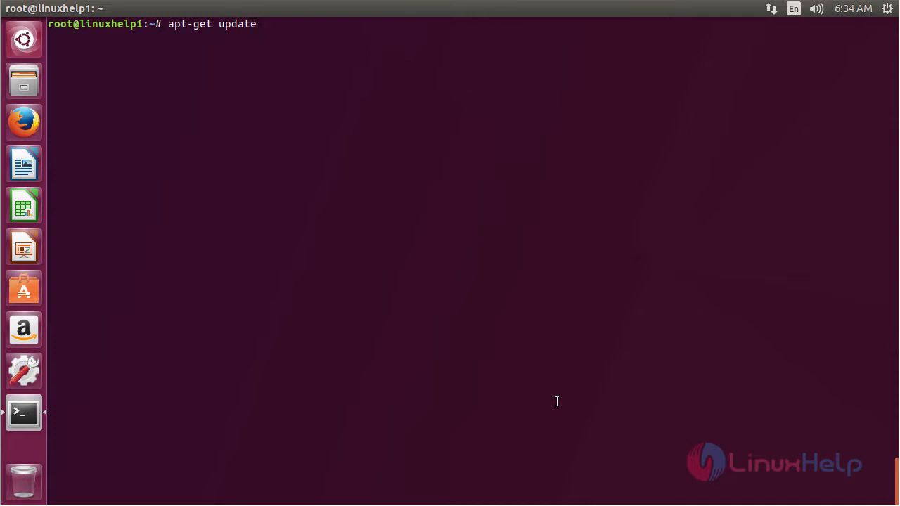
pyautogui.press('Return')
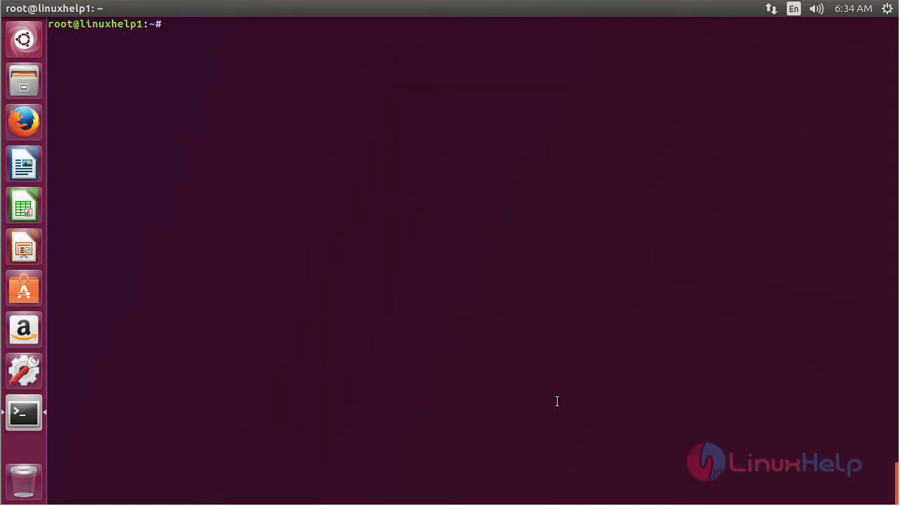
# Install psensor non-interactively with apt-get install psensor -y
pyautogui.write('apt-get')
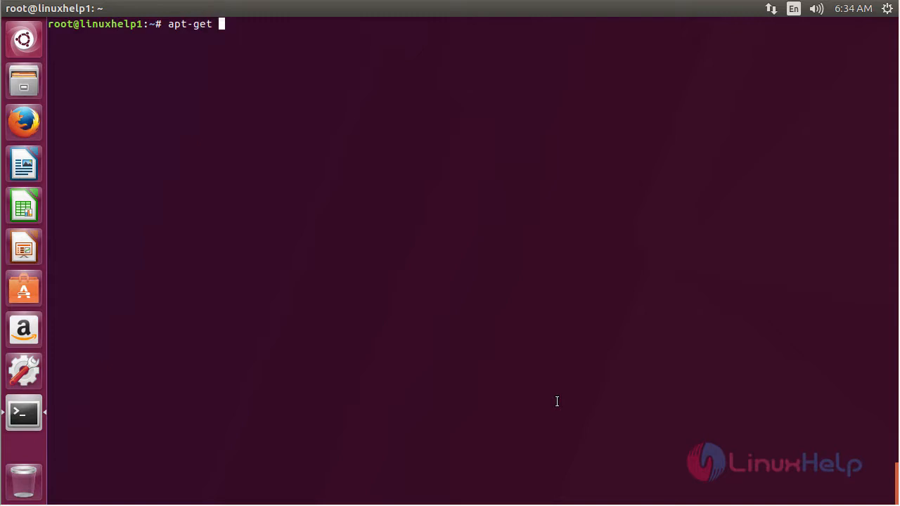
pyautogui.write('install')
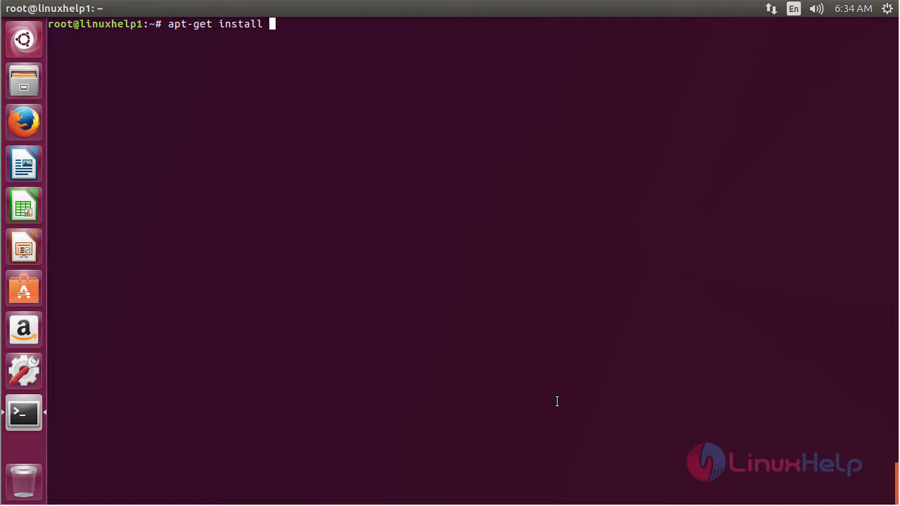
pyautogui.write('psensor')
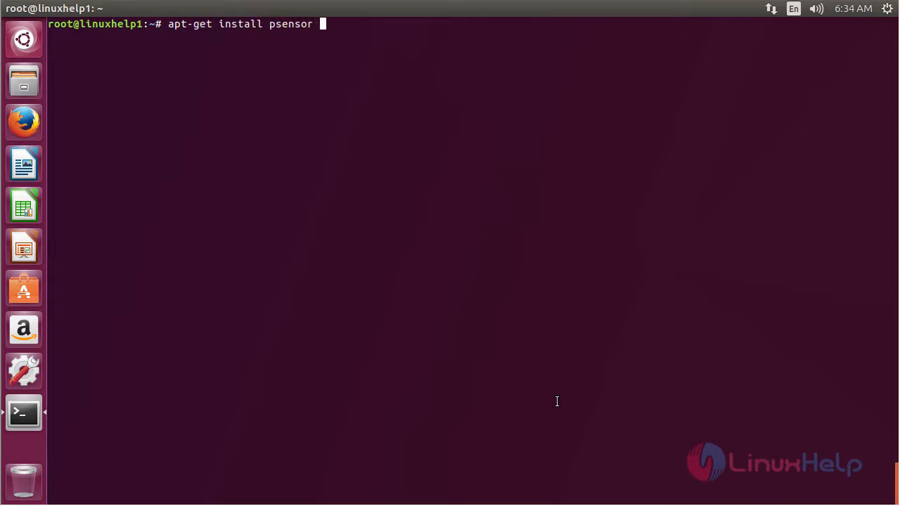
pyautogui.write('-y')
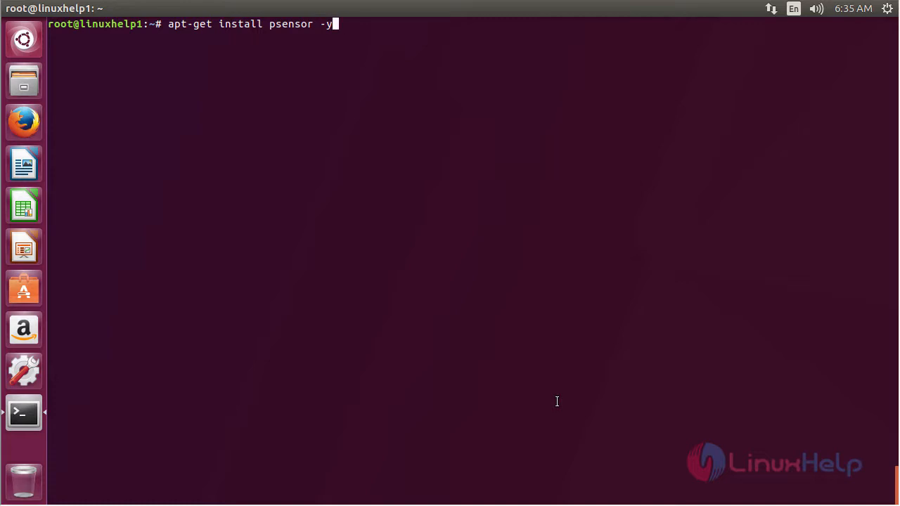
pyautogui.press('Return')
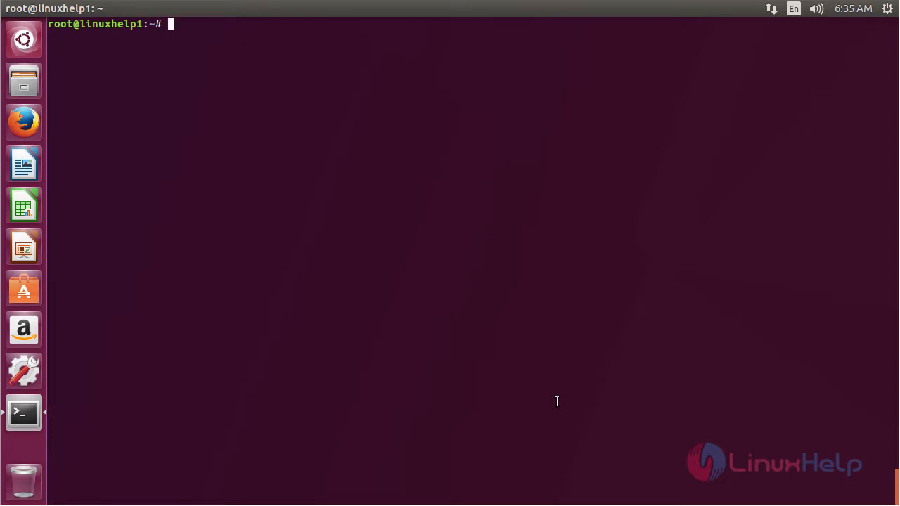
pyautogui.write('psen')
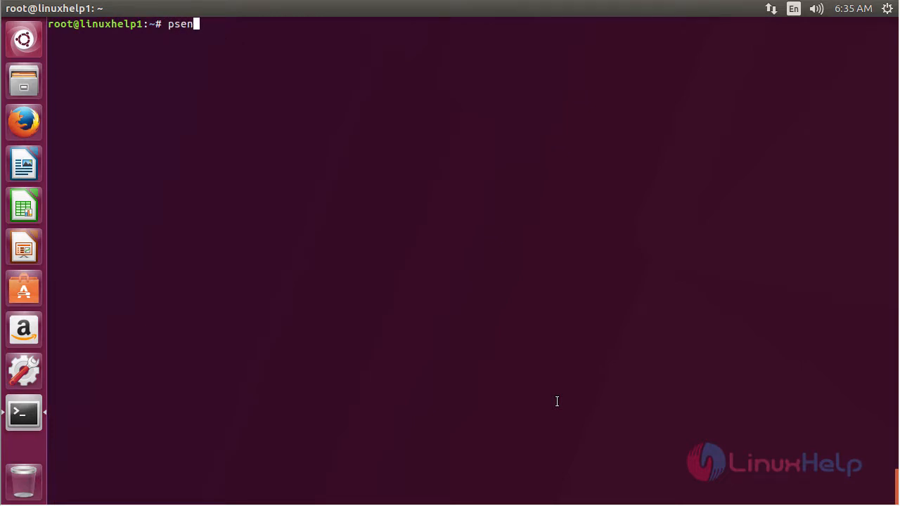
pyautogui.write('sor')
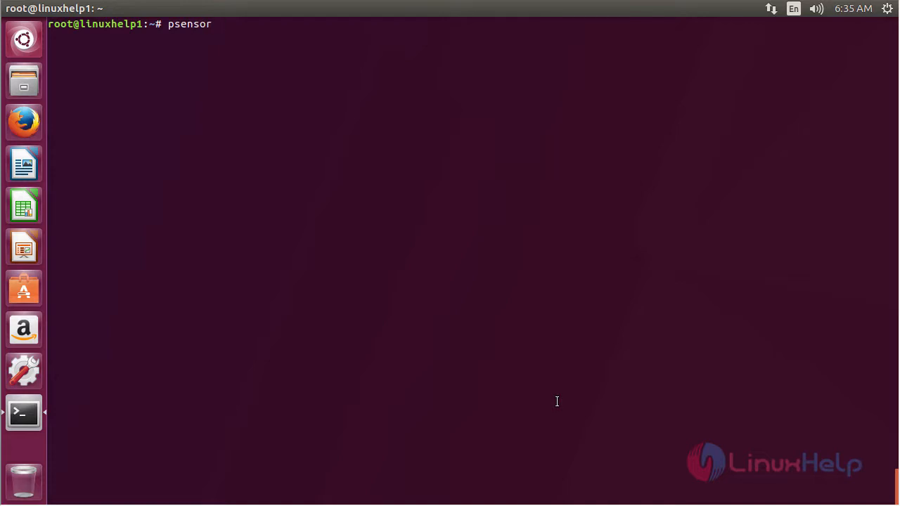
pyautogui.press('Return')
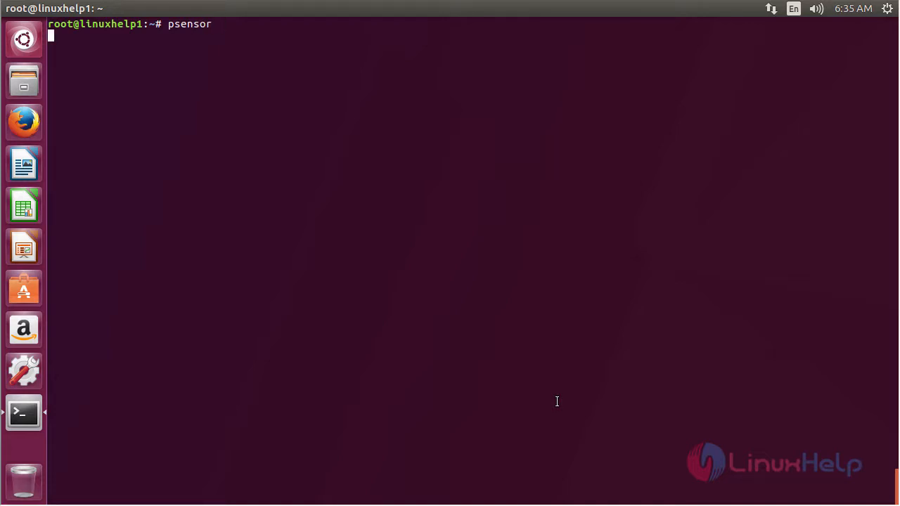
pyautogui.press('Return')
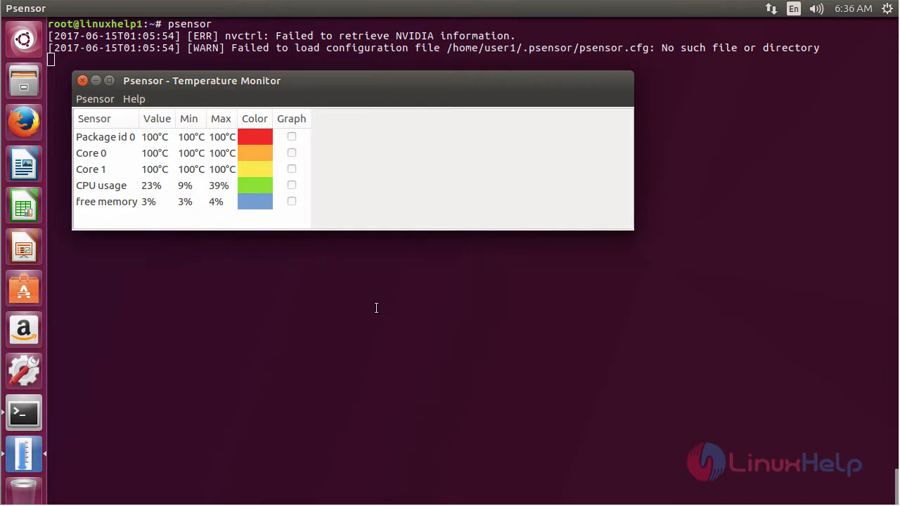
pyautogui.click(83, 80)
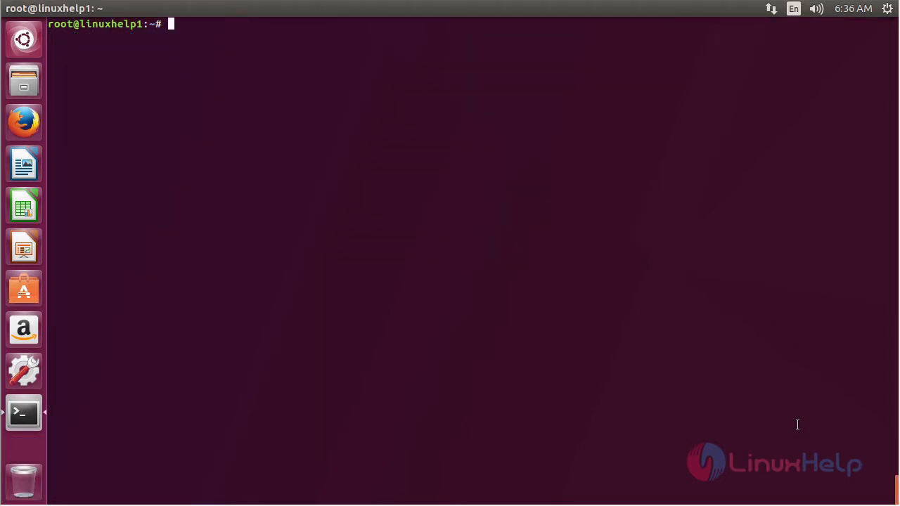